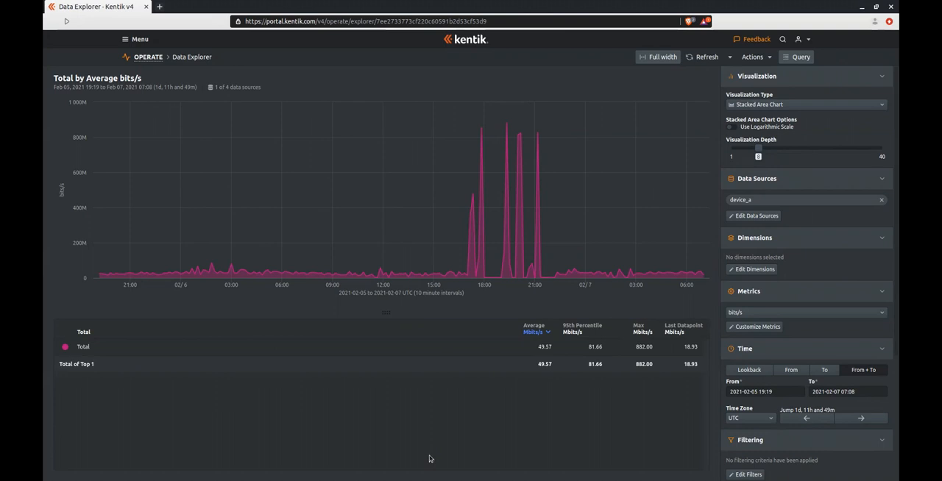
pyautogui.moveTo(485, 244)
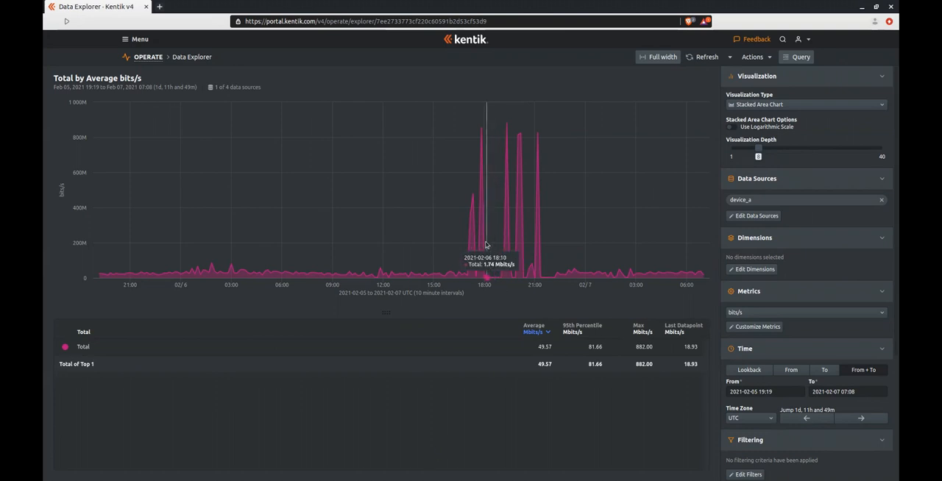
pyautogui.moveTo(453, 244)
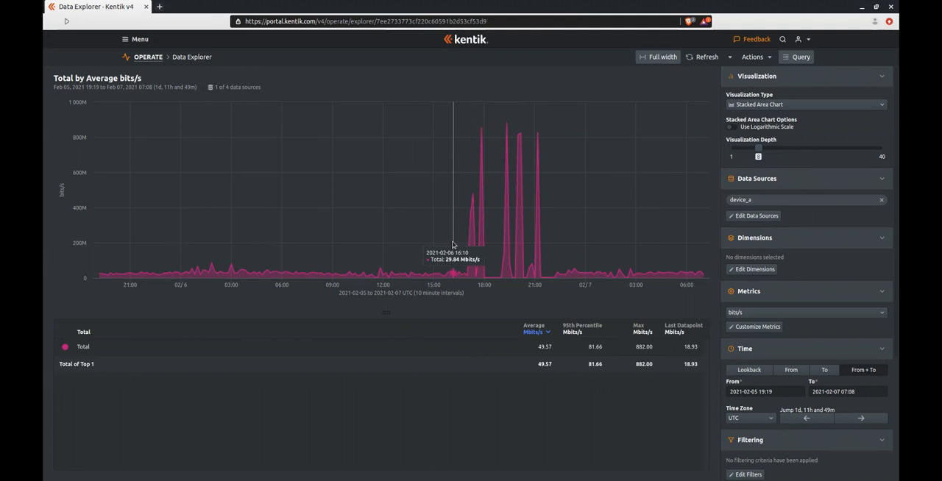
pyautogui.moveTo(456, 243)
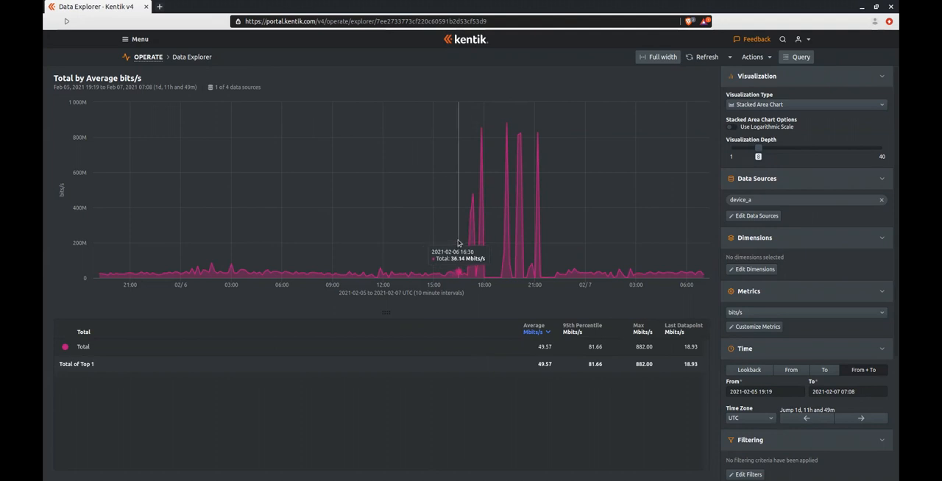
pyautogui.moveTo(493, 237)
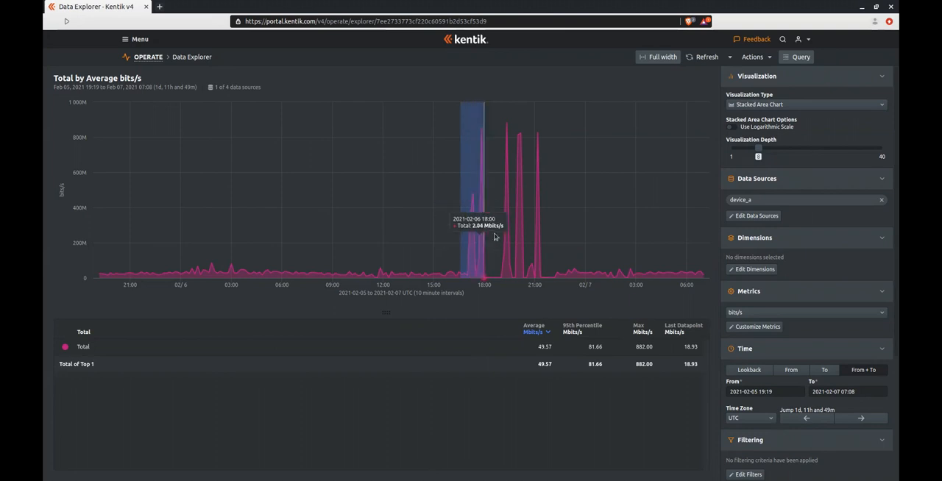
pyautogui.moveTo(547, 237)
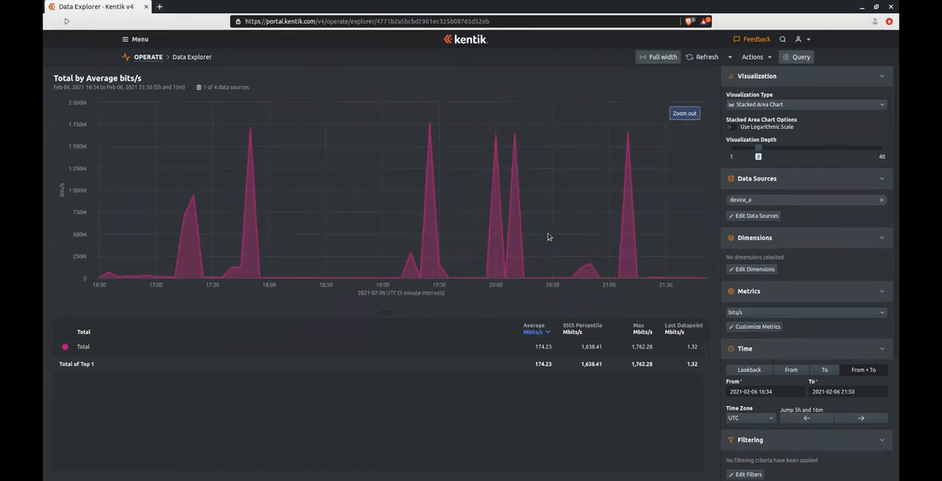
pyautogui.moveTo(747, 274)
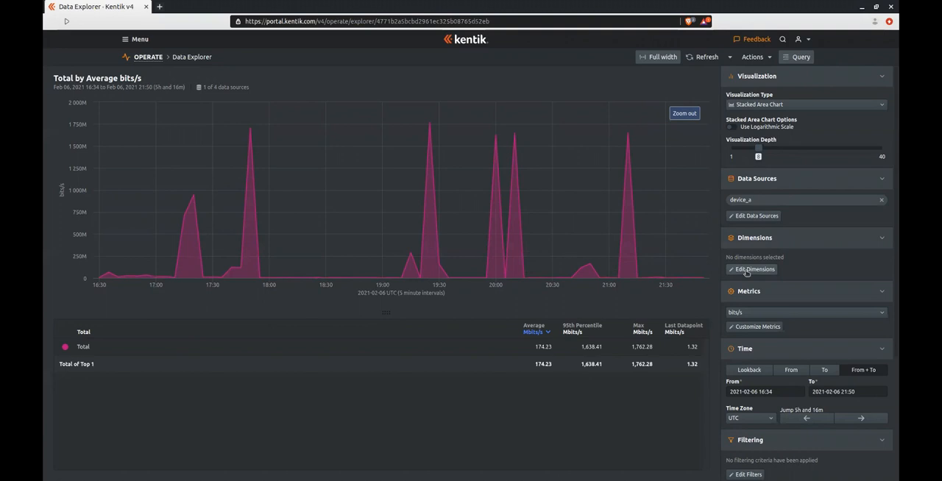
# Step: Group the chart by Source AS Number via the IP & BGP Routing dimensions
pyautogui.click(753, 269)
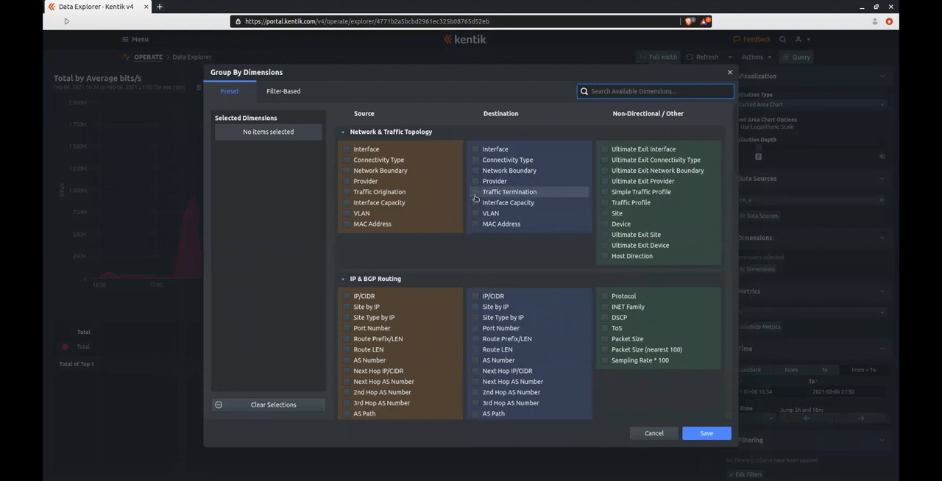
pyautogui.moveTo(370, 359)
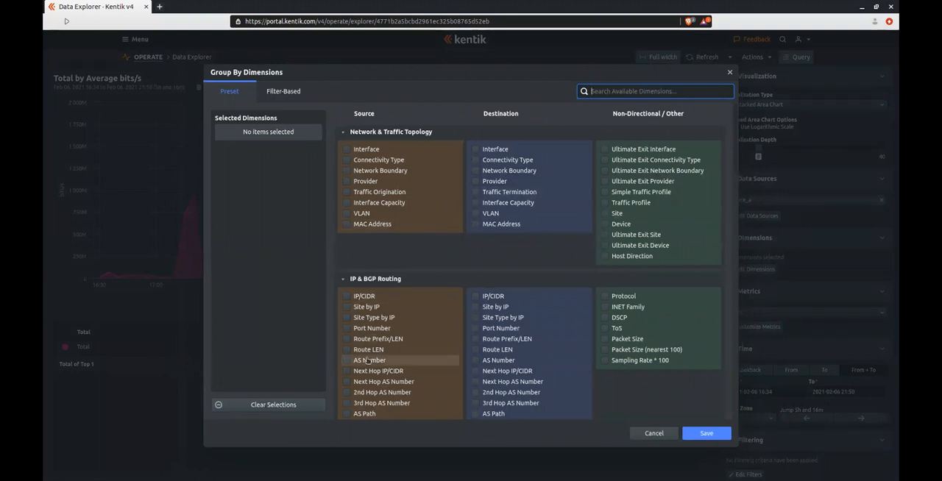
pyautogui.click(345, 359)
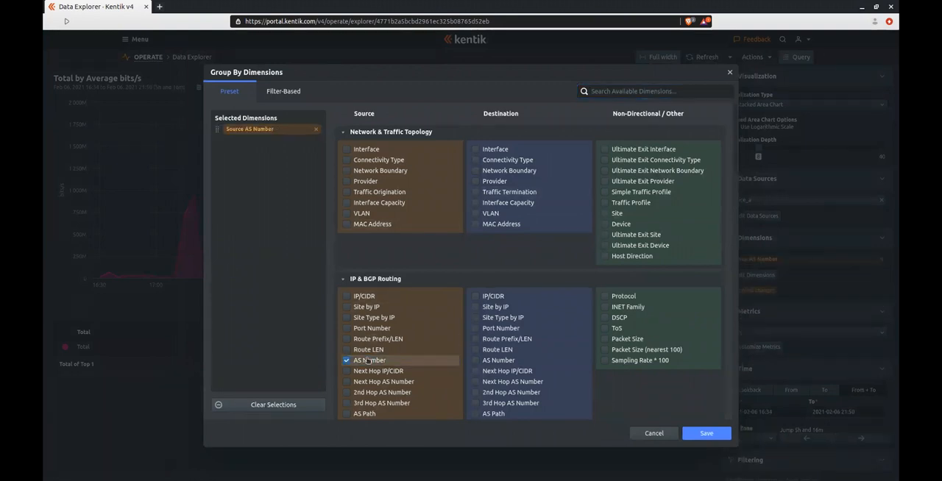
pyautogui.click(705, 433)
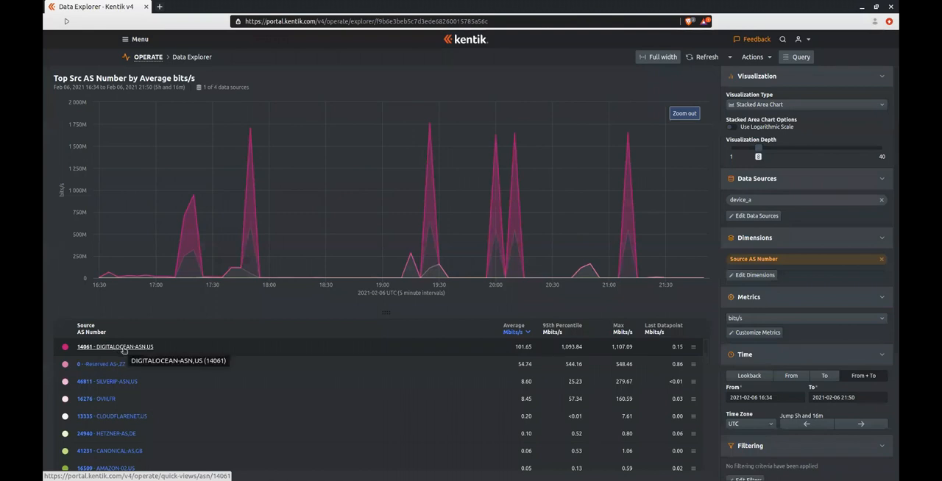
pyautogui.moveTo(103, 365)
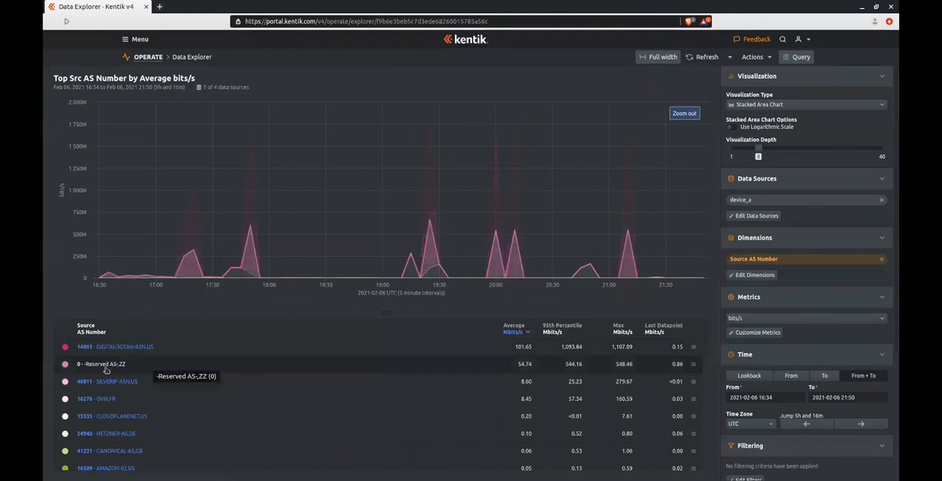
pyautogui.moveTo(103, 365)
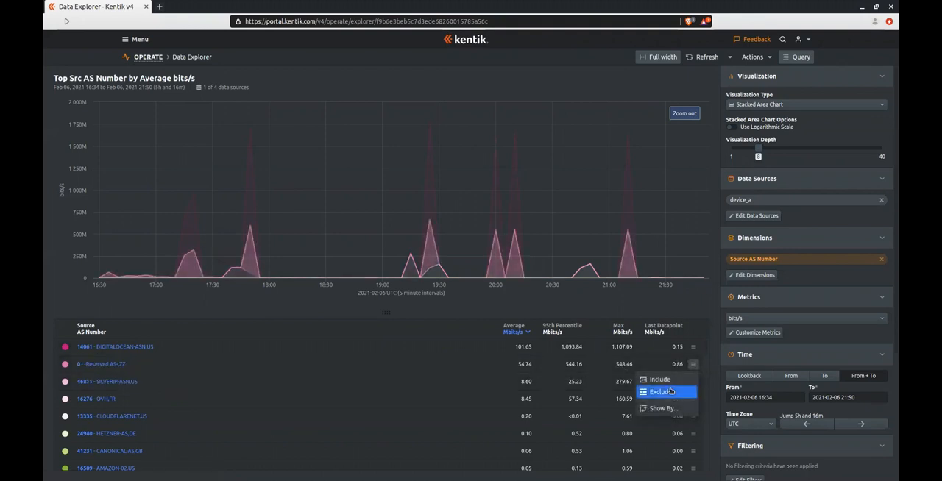
# Step: Exclude the Reserved AS-ZZ (0) source and apply the filter
pyautogui.click(661, 391)
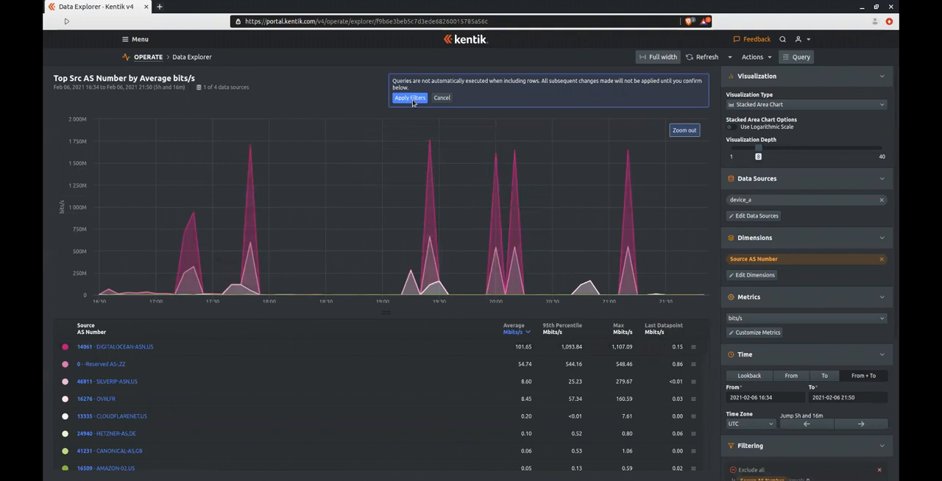
pyautogui.click(409, 97)
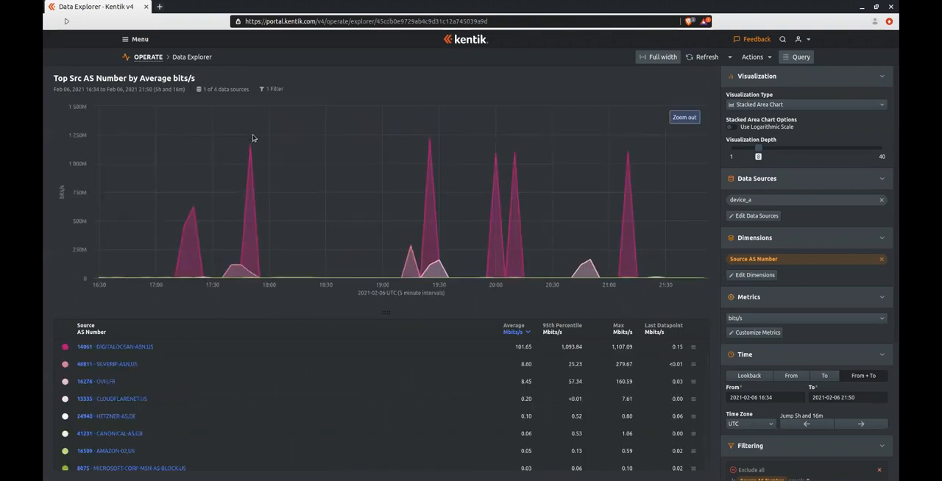
pyautogui.moveTo(197, 350)
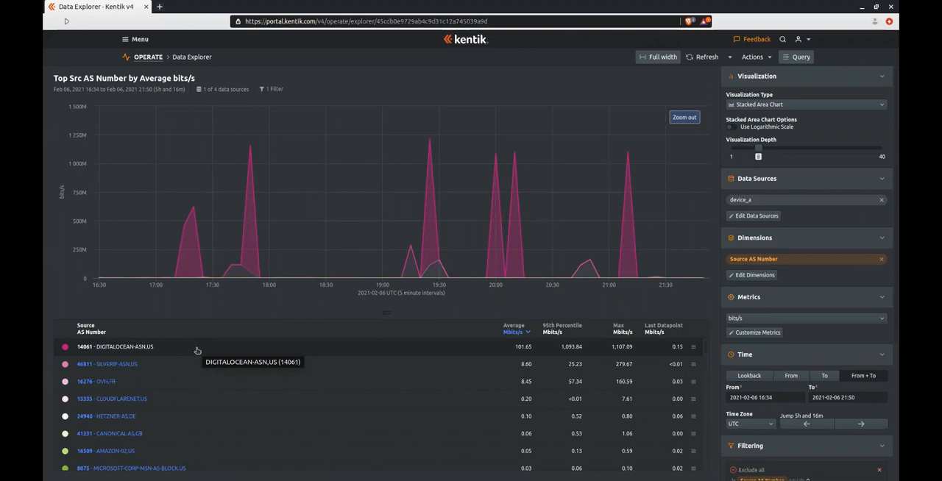
pyautogui.moveTo(571, 356)
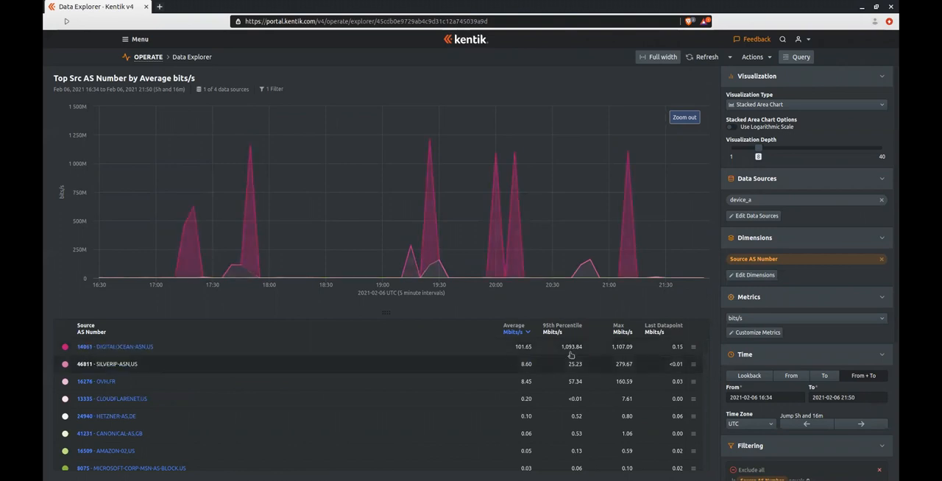
# Step: Include only DIGITALOCEAN-ASN (14061) as source and apply the filter
pyautogui.click(691, 347)
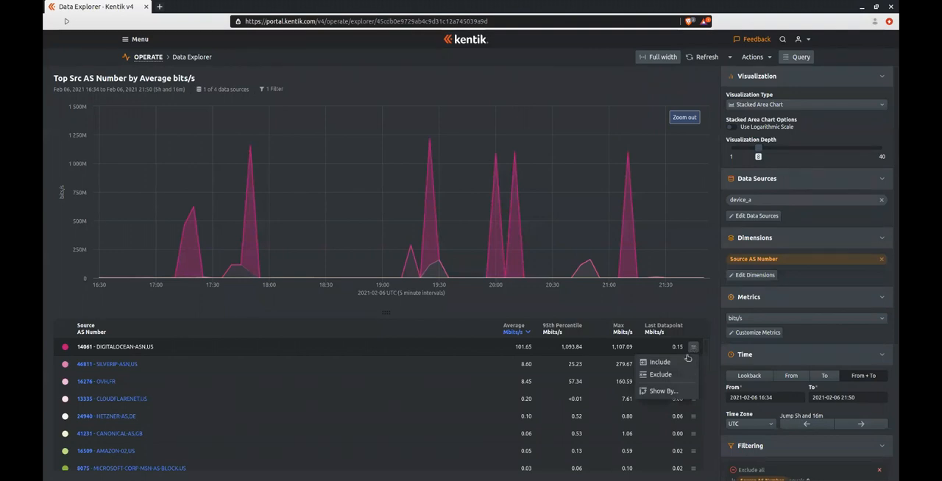
pyautogui.click(659, 362)
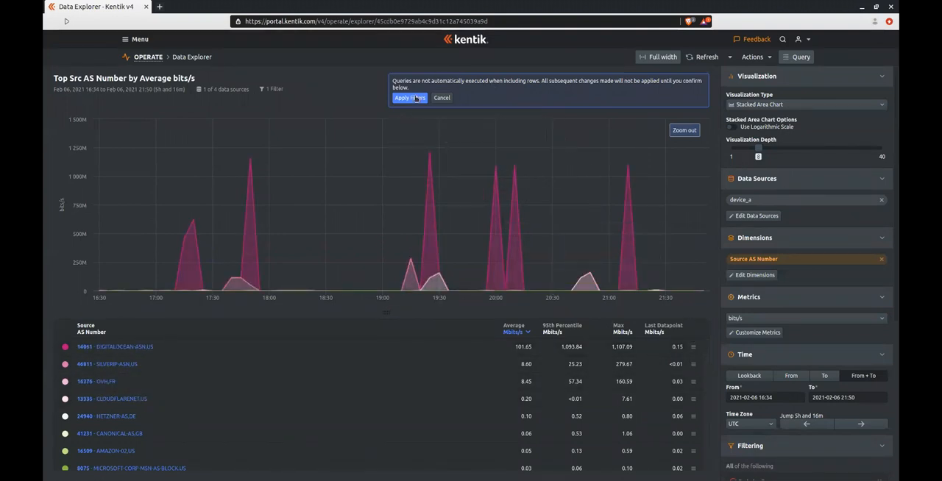
pyautogui.click(409, 97)
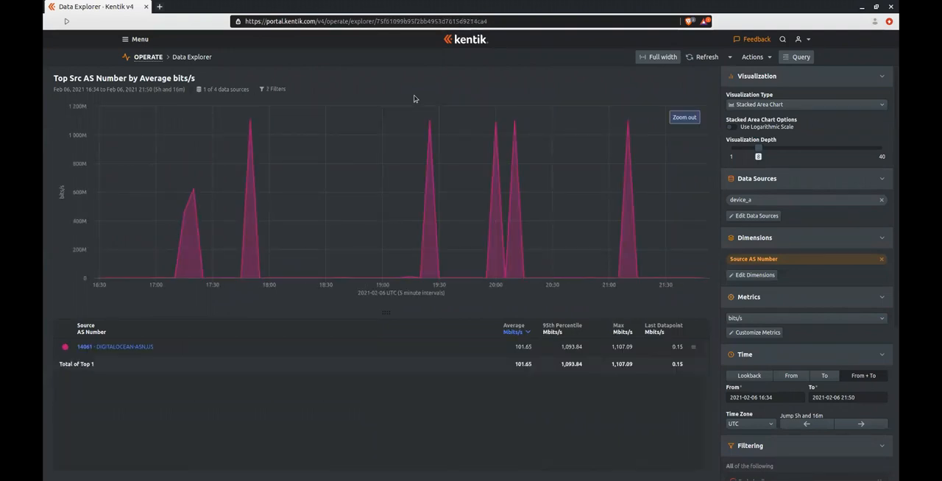
pyautogui.moveTo(153, 347)
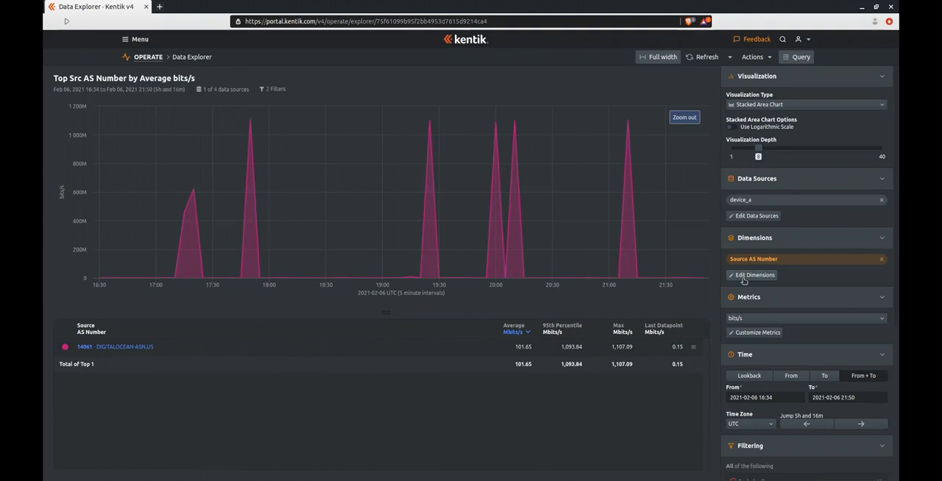
# Step: Replace Source AS Number with Destination Service (Port+Proto) as the grouping dimension
pyautogui.click(750, 274)
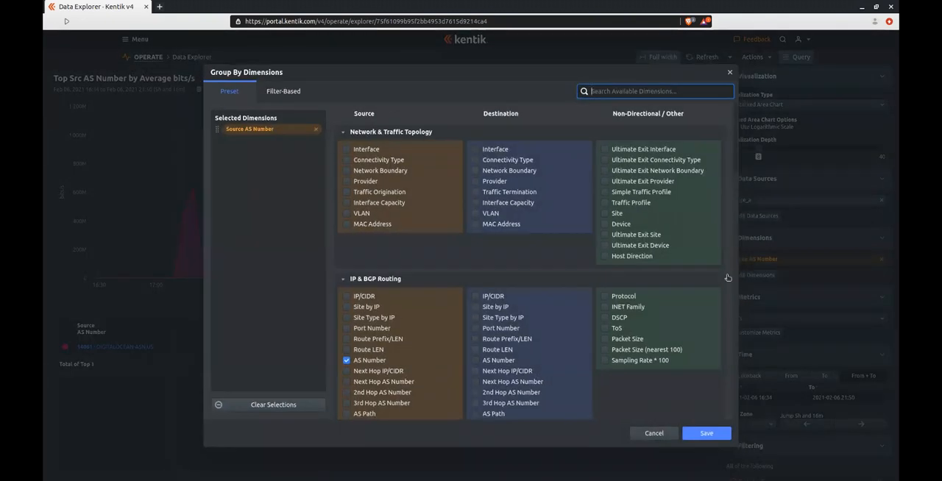
pyautogui.click(315, 130)
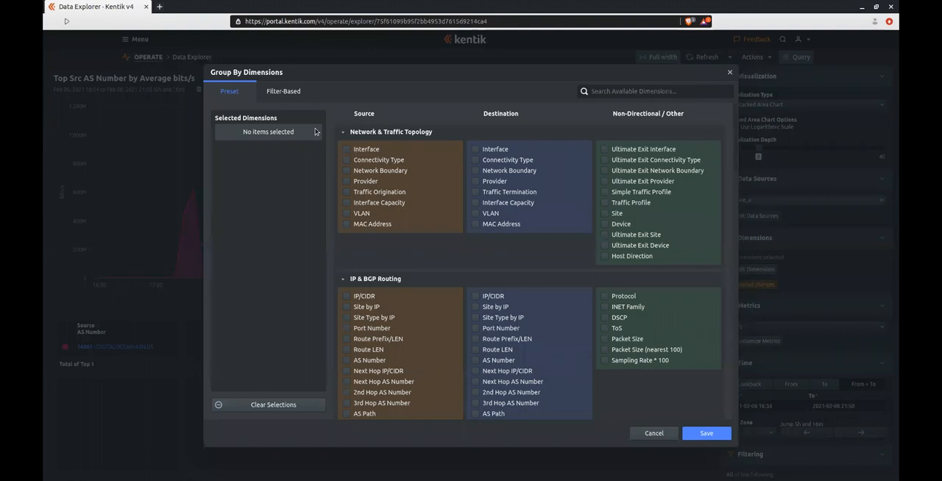
pyautogui.click(655, 91)
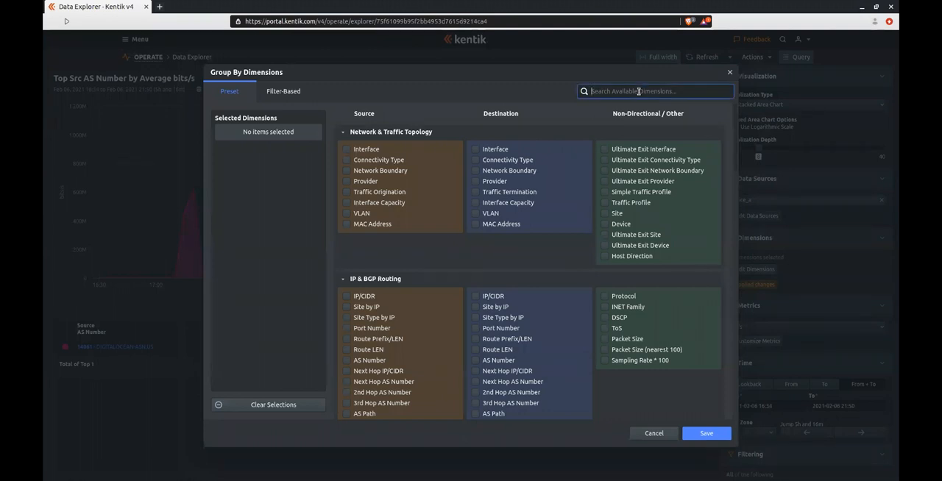
pyautogui.write('serv')
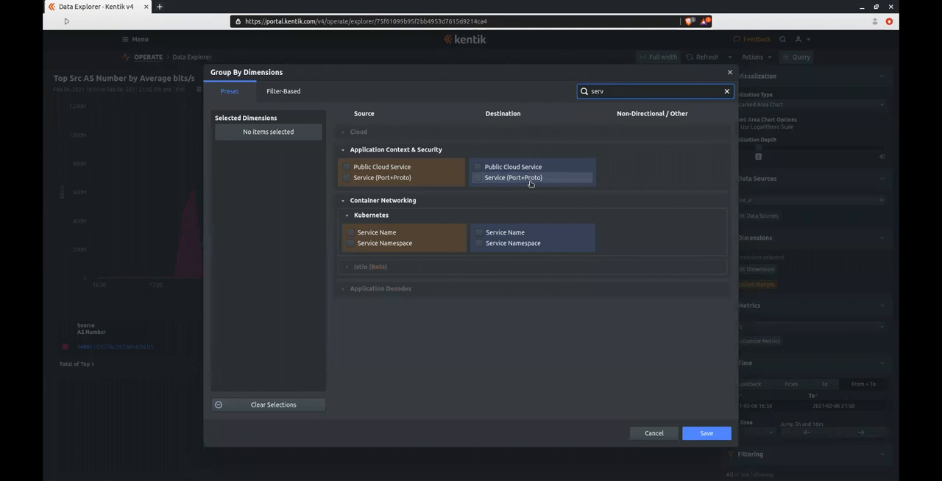
pyautogui.click(477, 177)
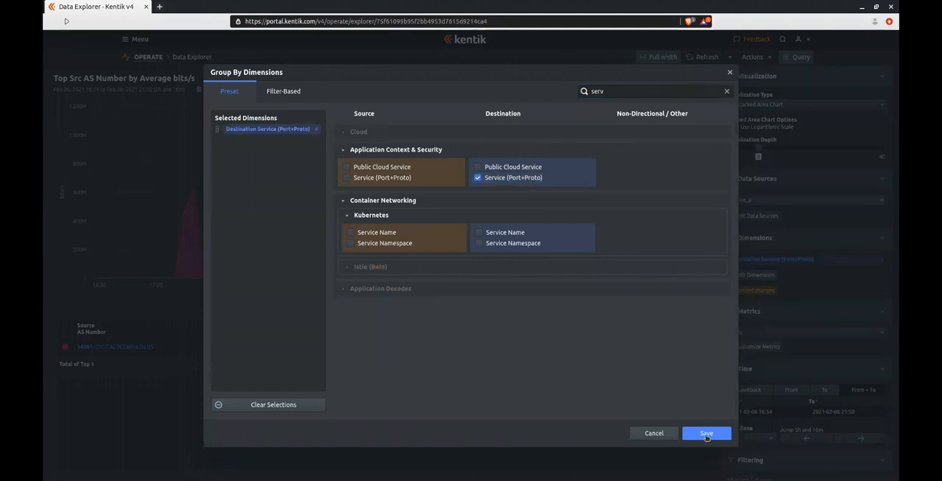
pyautogui.click(705, 432)
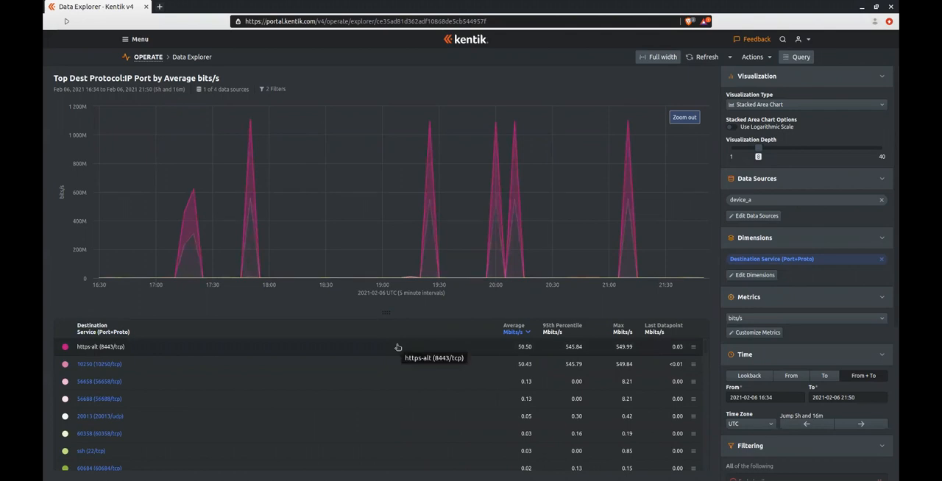
pyautogui.moveTo(389, 365)
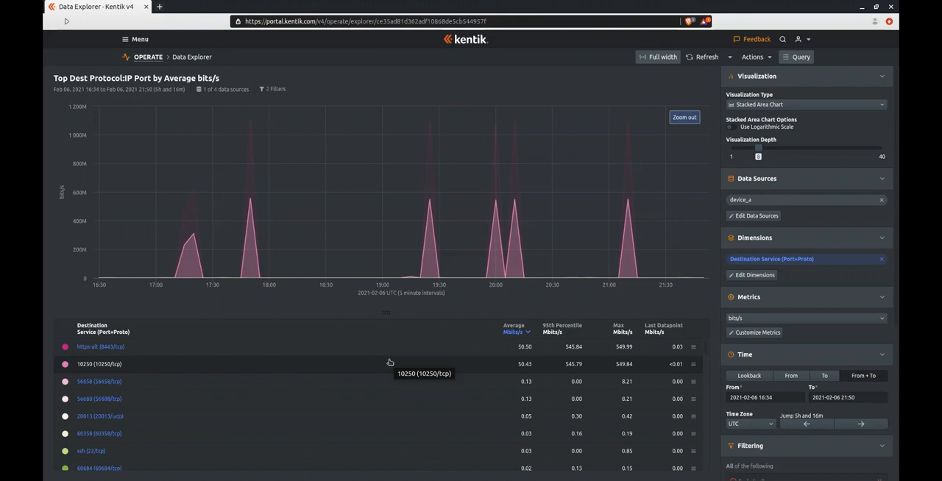
pyautogui.moveTo(506, 300)
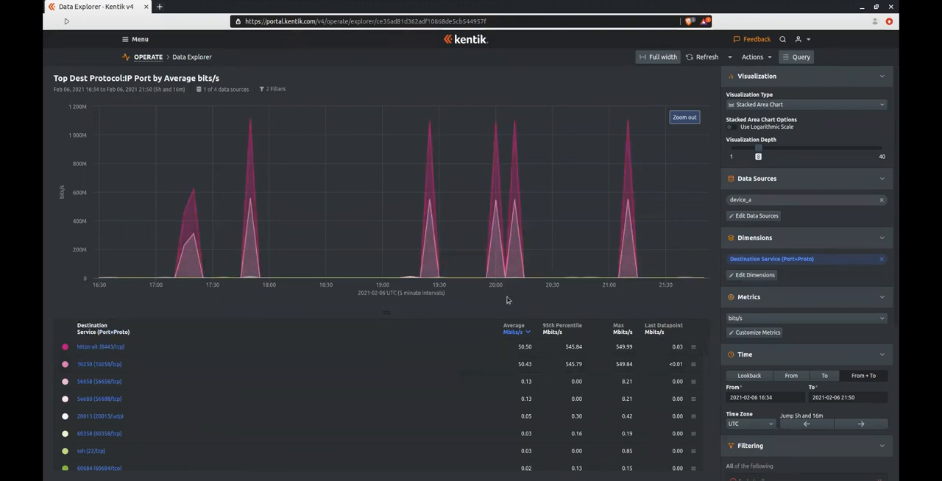